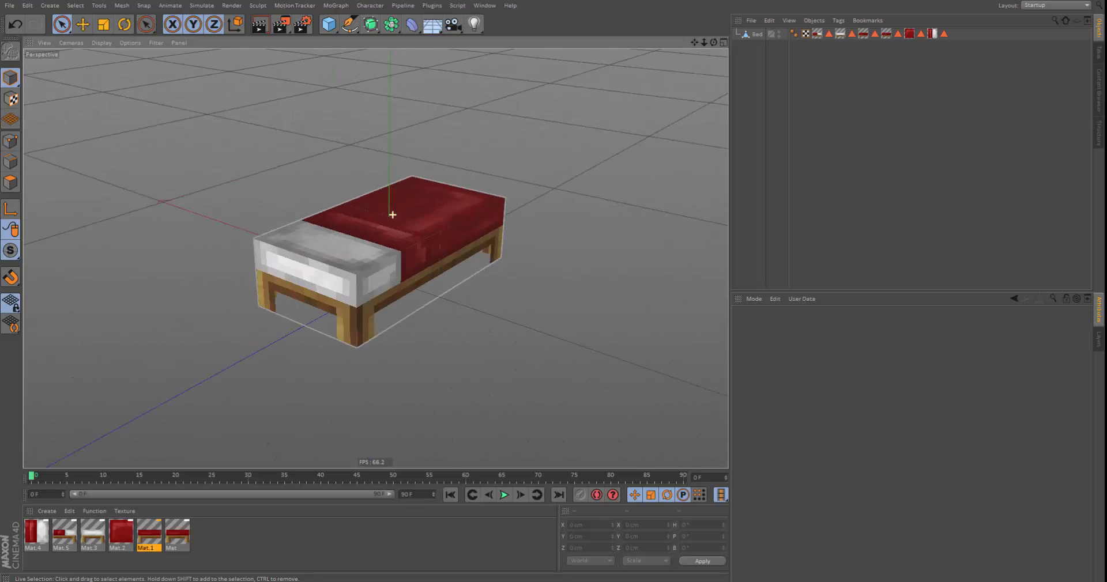
- Load bed block PNGs like bed_head_end.png and bed_feet_end.png as material colour textures
drag(391, 215, 455, 219)
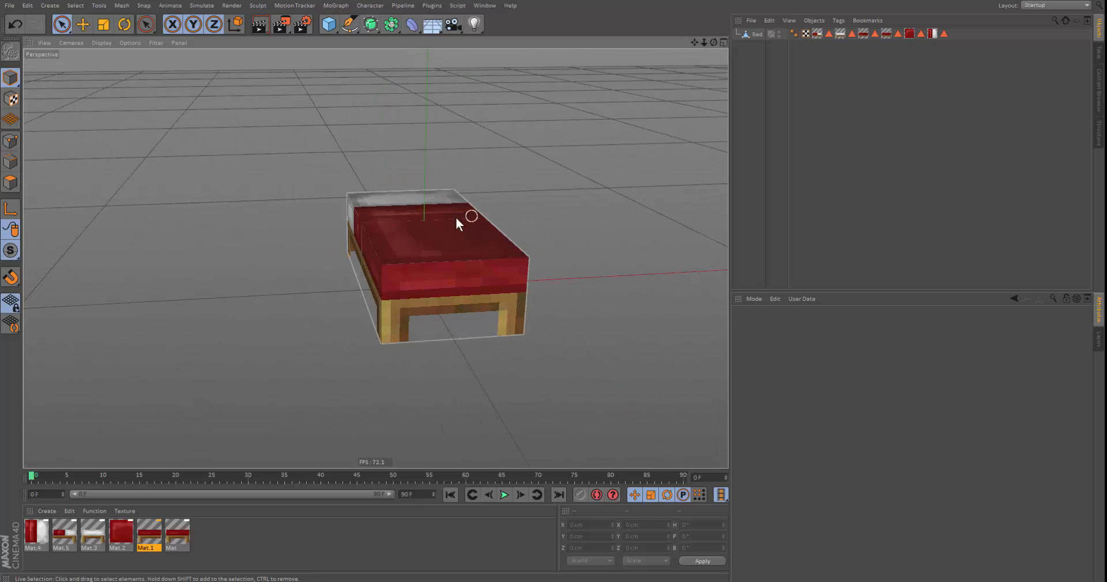
drag(459, 224, 516, 226)
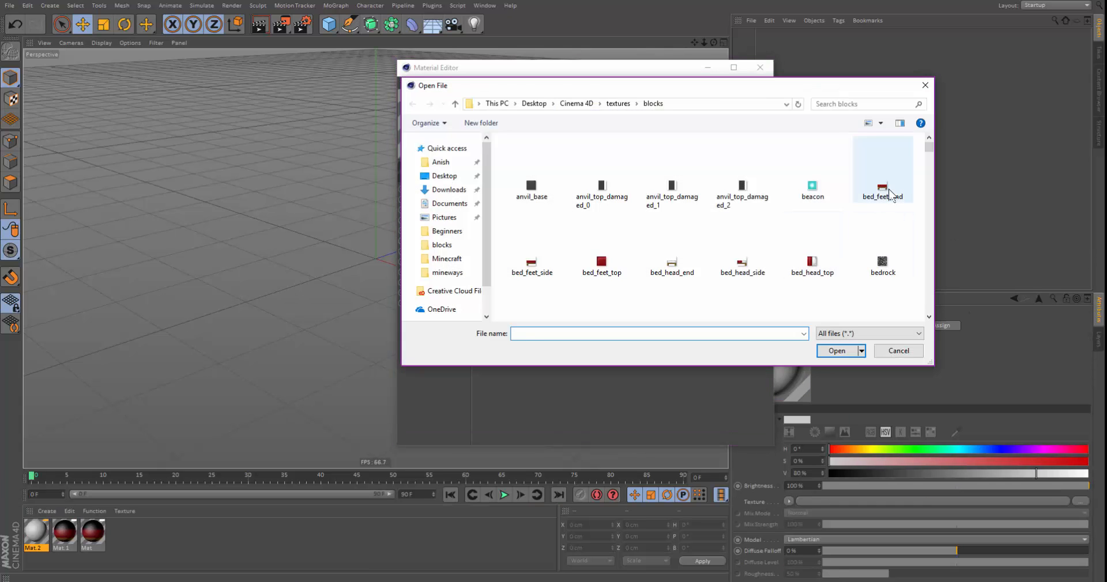
click(897, 351)
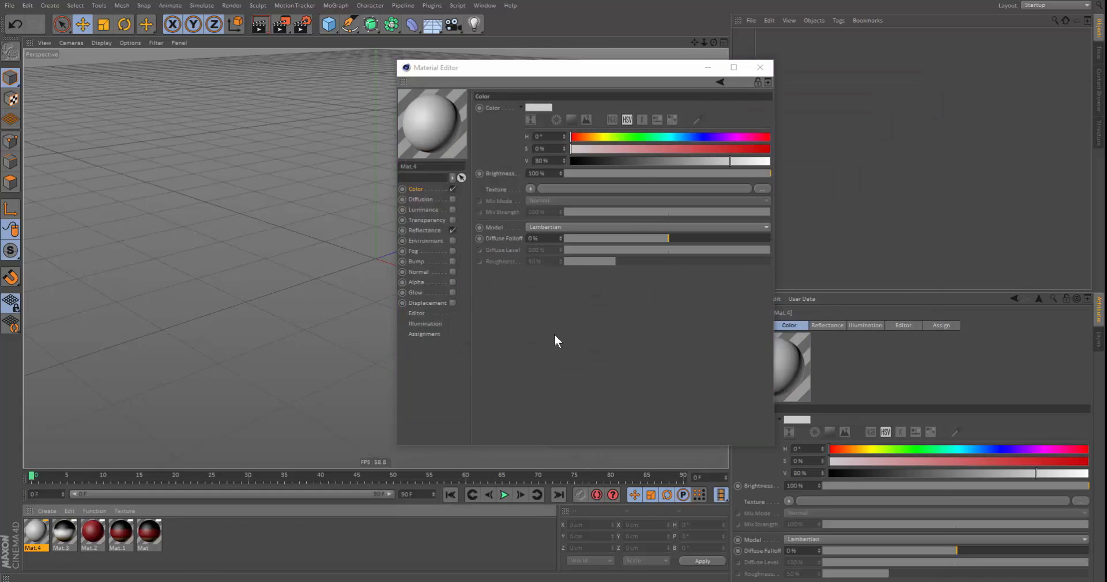
click(63, 532)
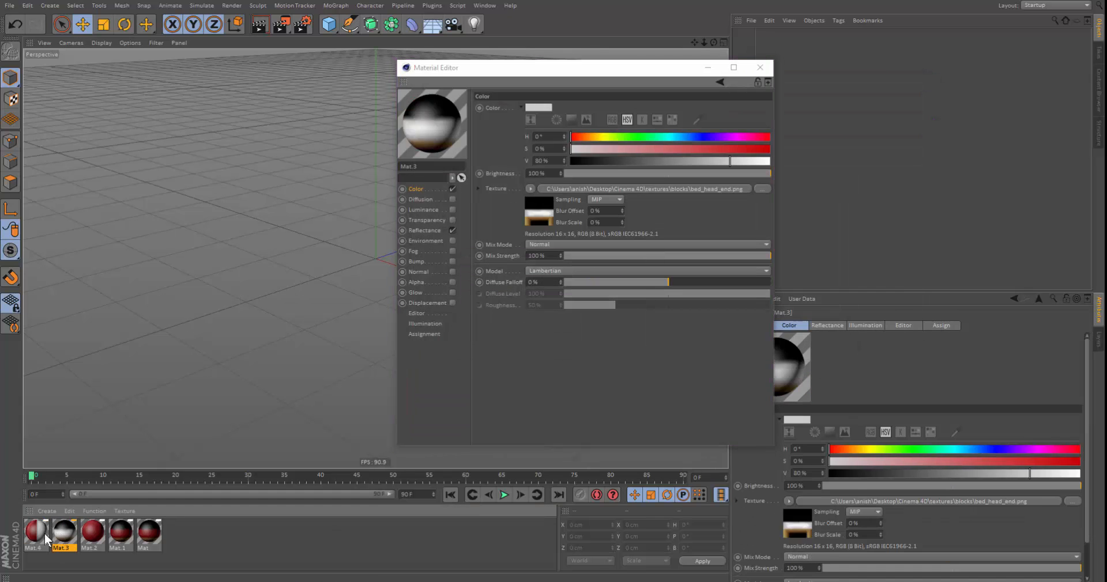
click(177, 534)
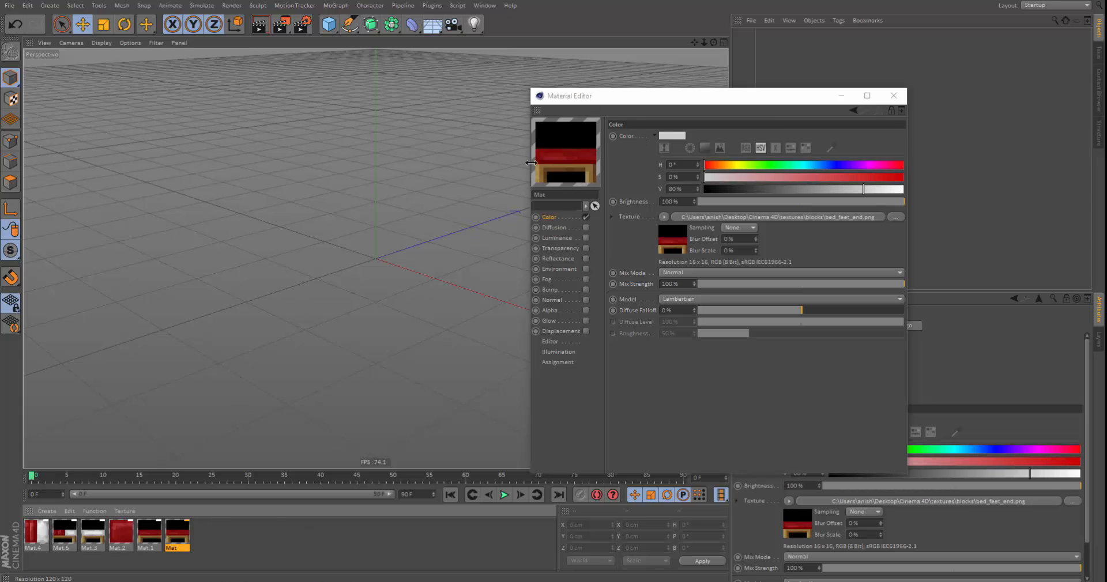
mouse_move(551, 127)
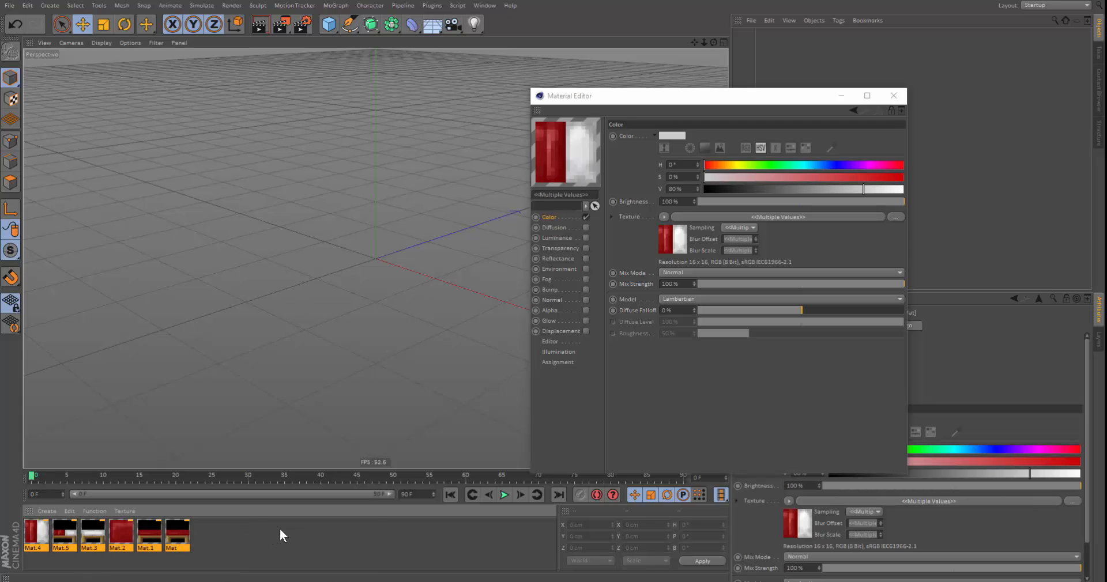
mouse_move(600, 305)
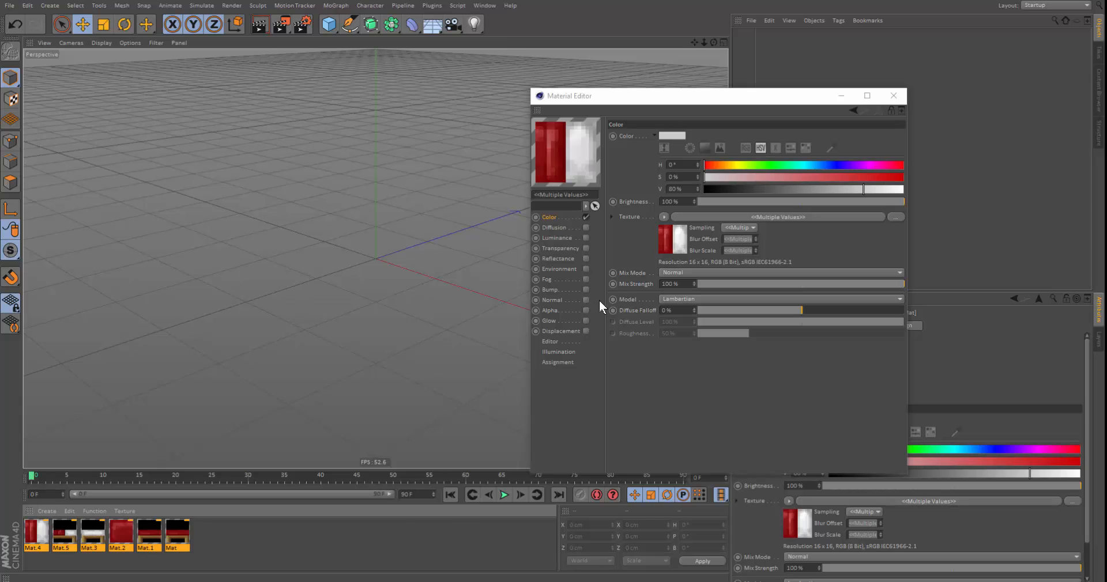
mouse_move(594, 316)
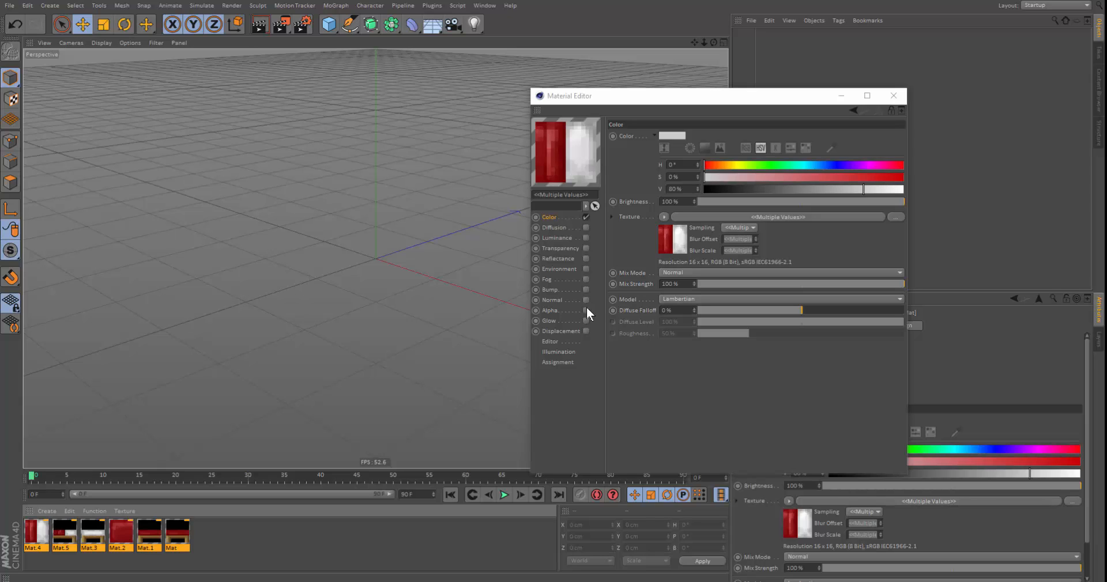
- Reuse the feet-end material's colour texture image as its alpha texture
click(550, 311)
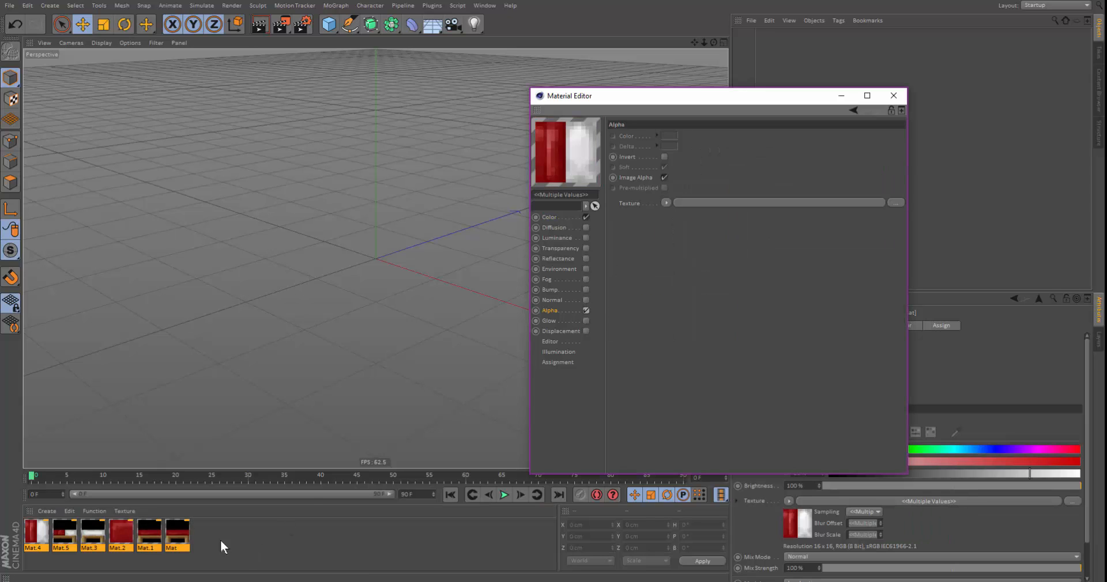
click(170, 534)
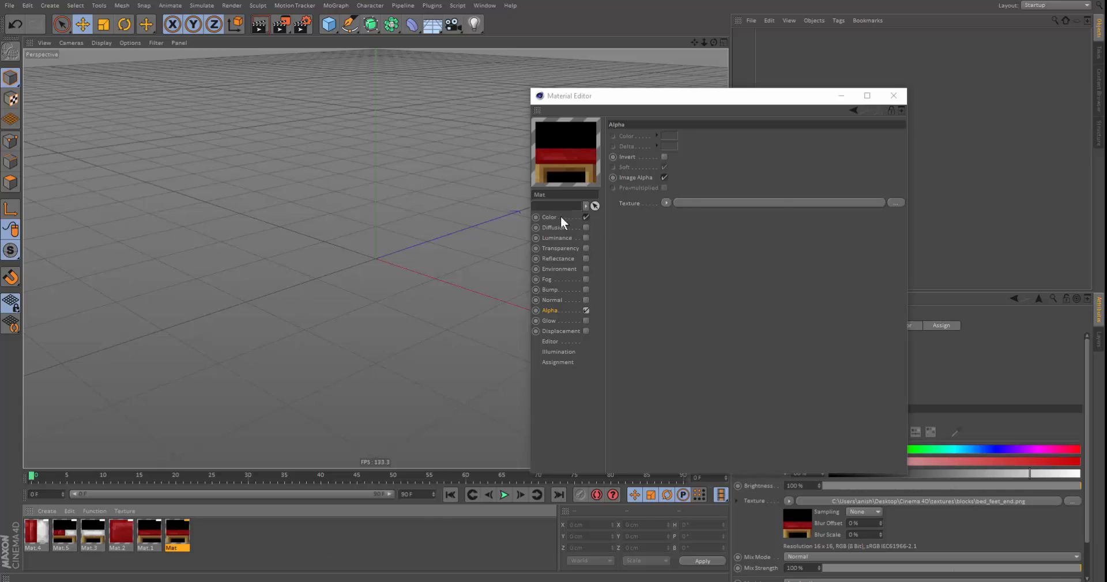
click(549, 217)
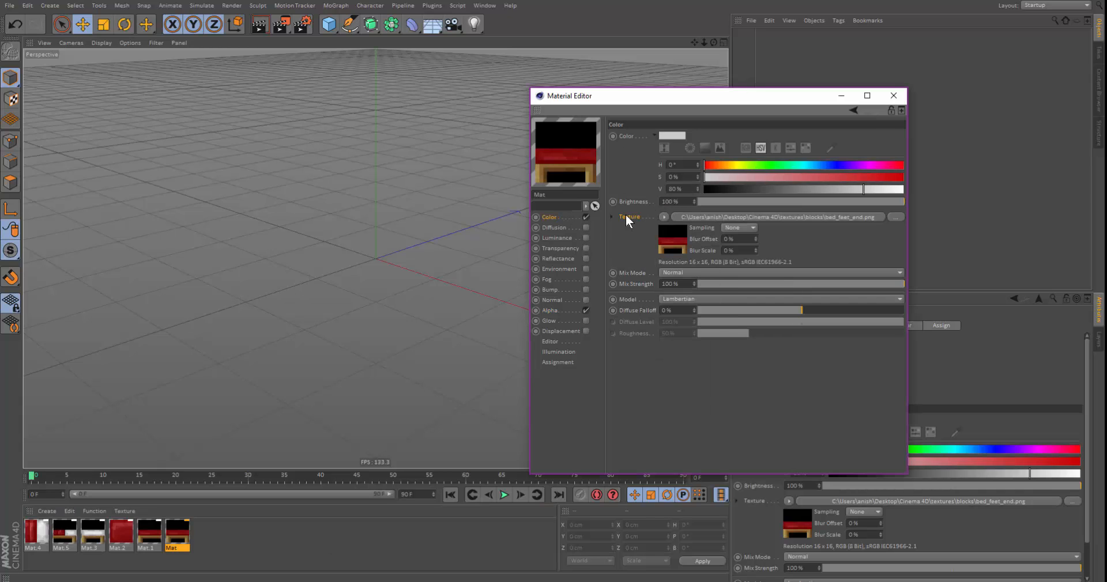
right_click(627, 217)
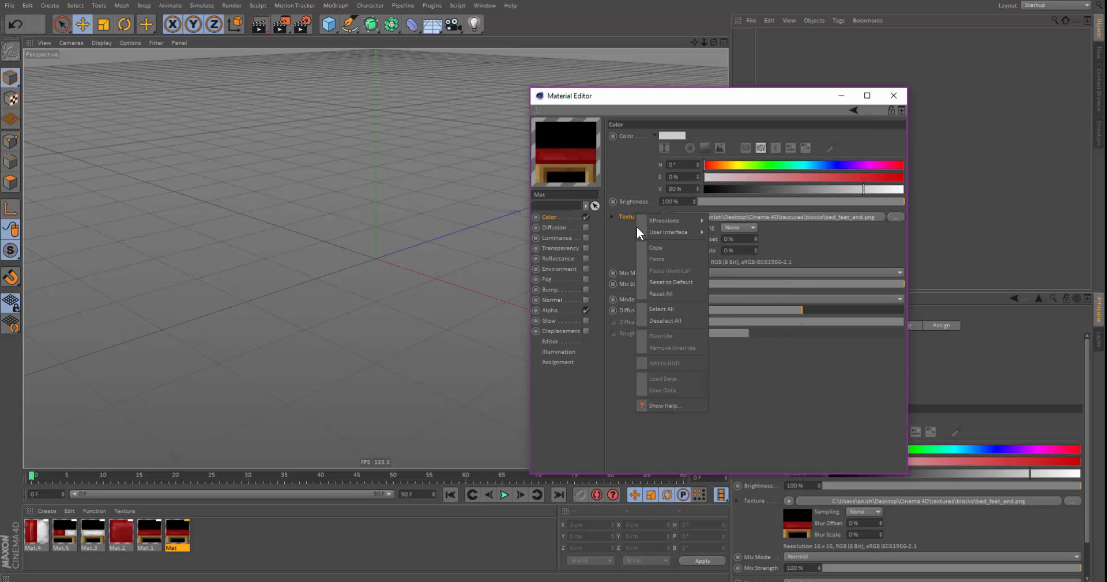
click(550, 310)
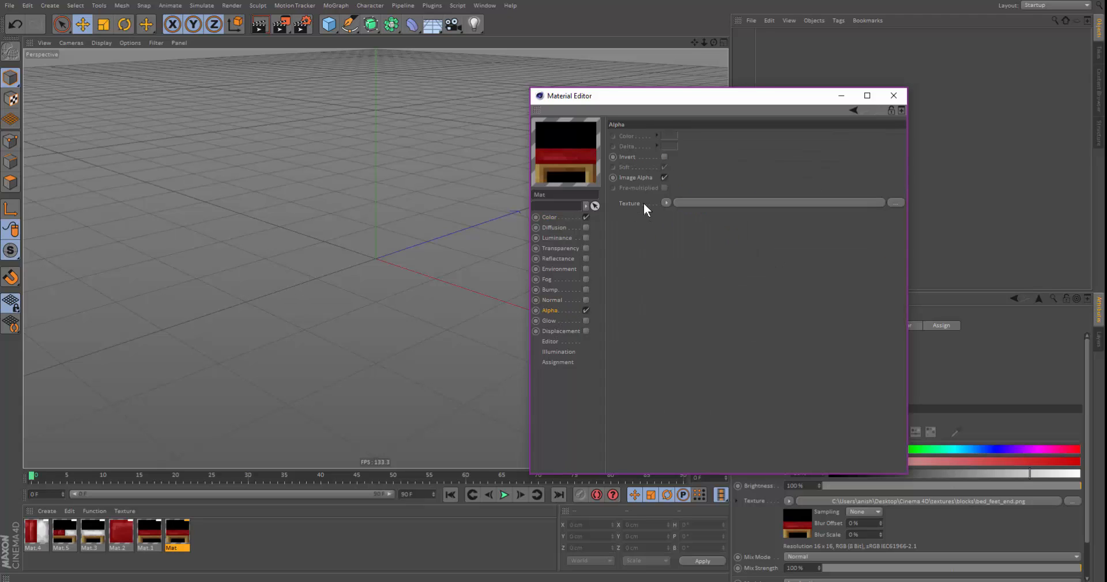
click(664, 202)
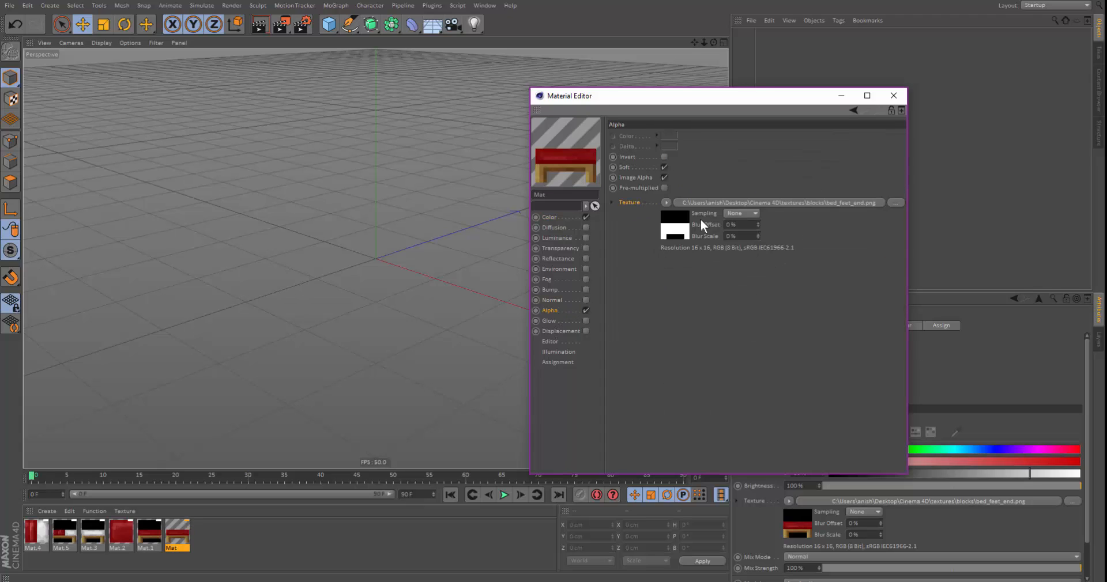
click(550, 217)
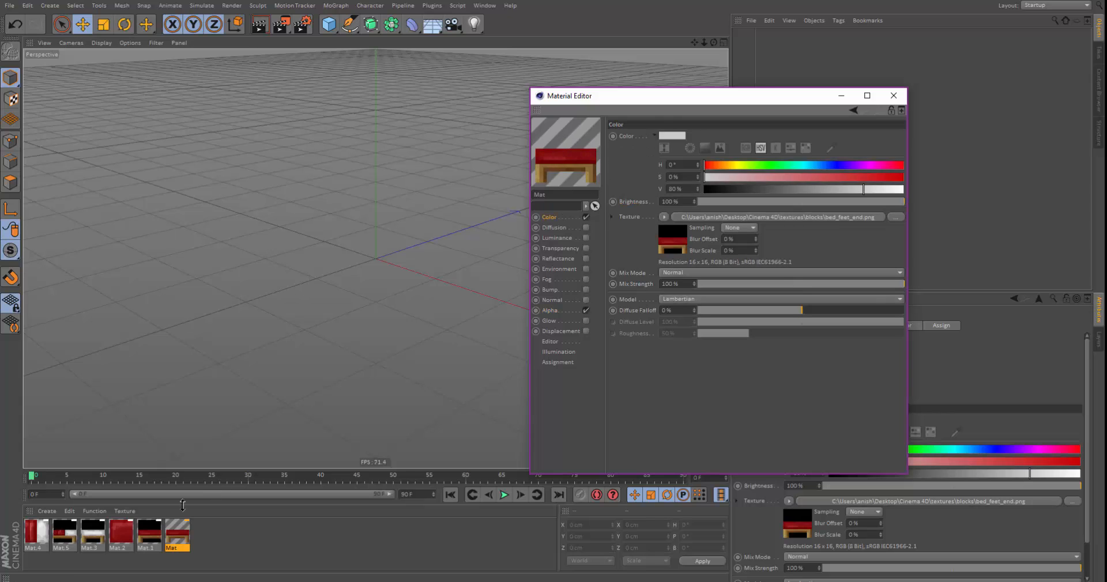
- Check the feet-side and head-end materials' textures, then close the Material Editor
click(147, 533)
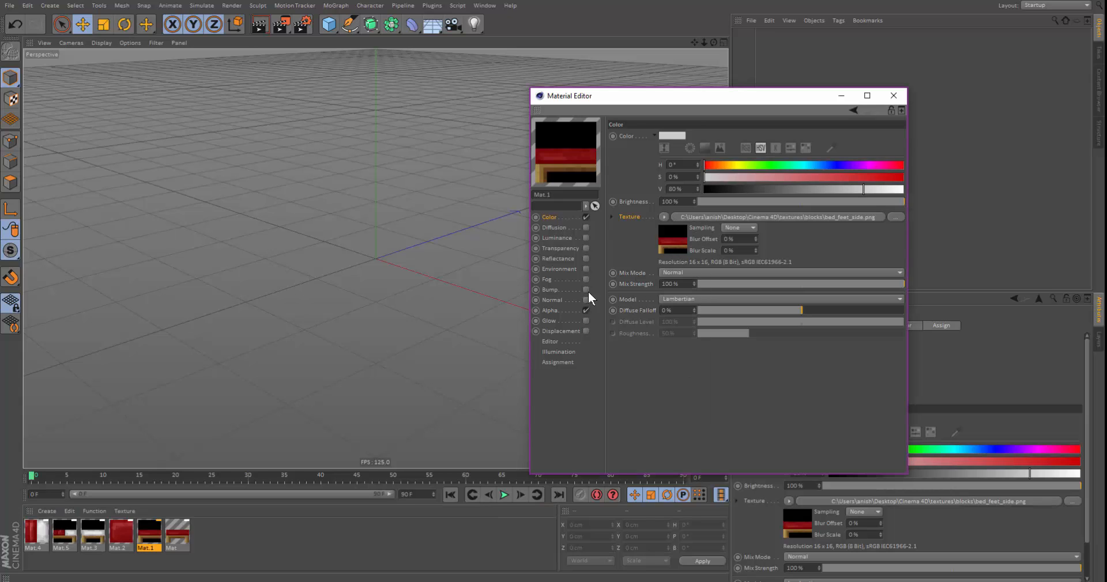
right_click(632, 203)
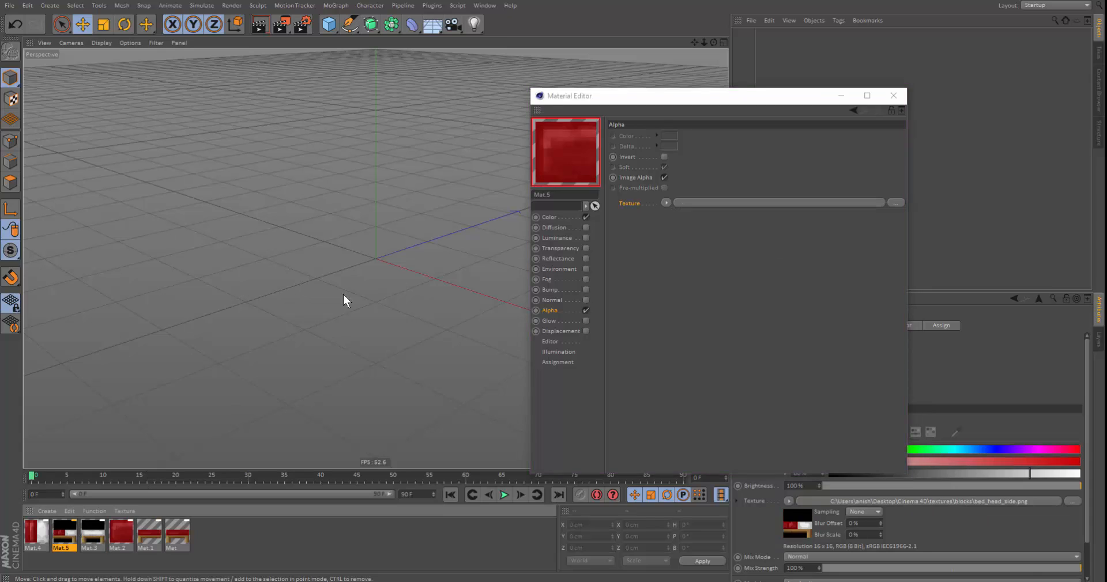
click(91, 535)
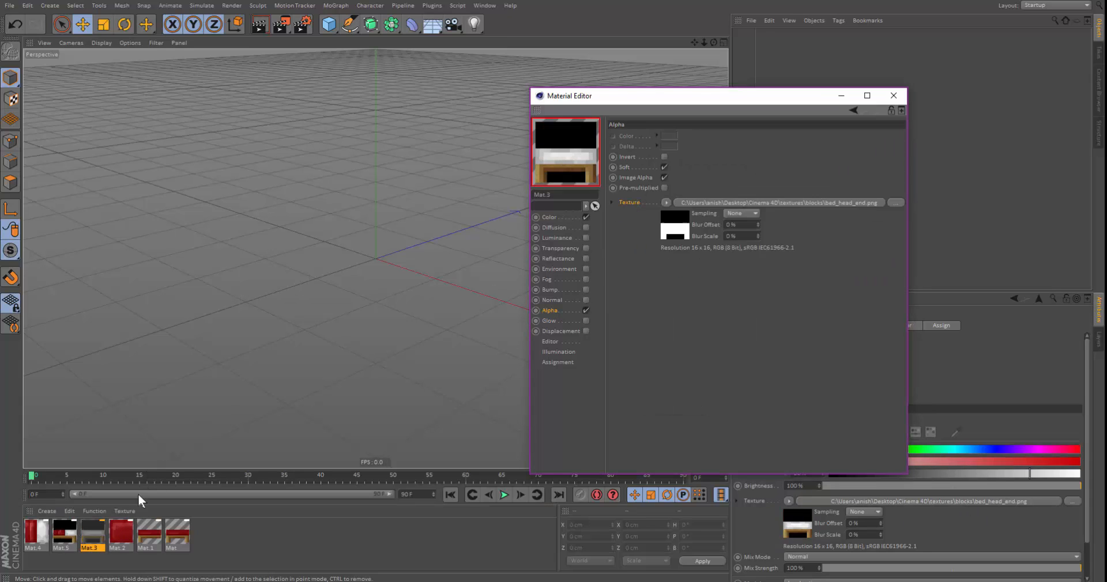
click(63, 532)
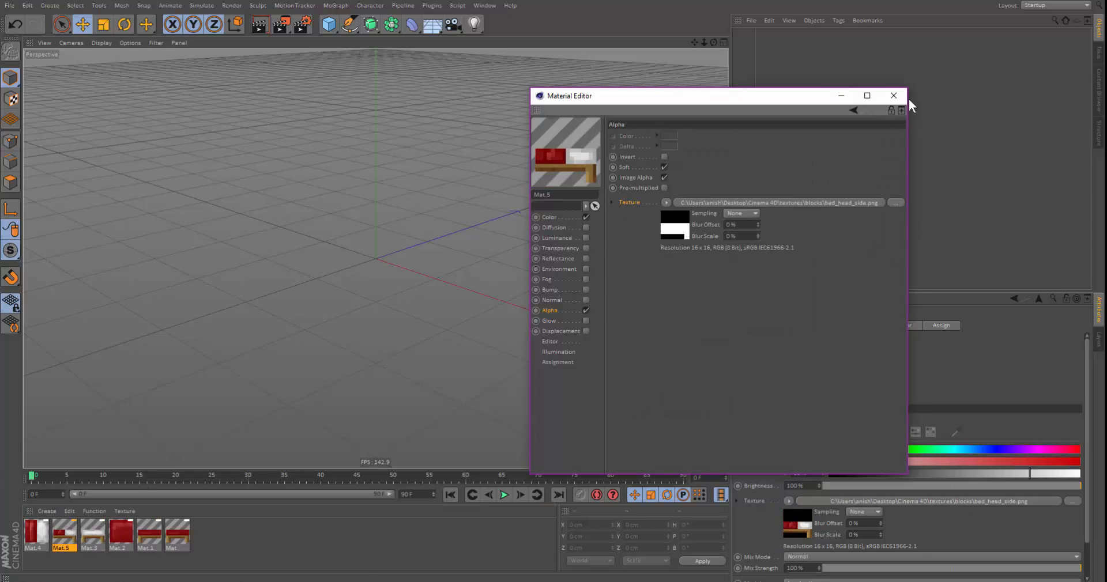
click(894, 96)
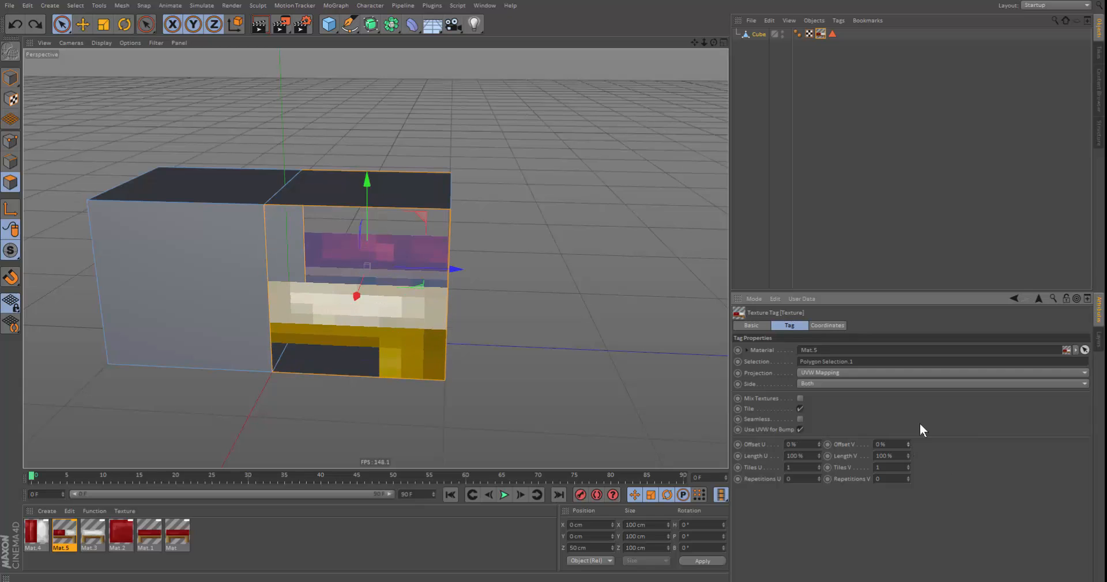
- Switch to the BP - UV Edit layout to view the cube's UVs
click(1051, 5)
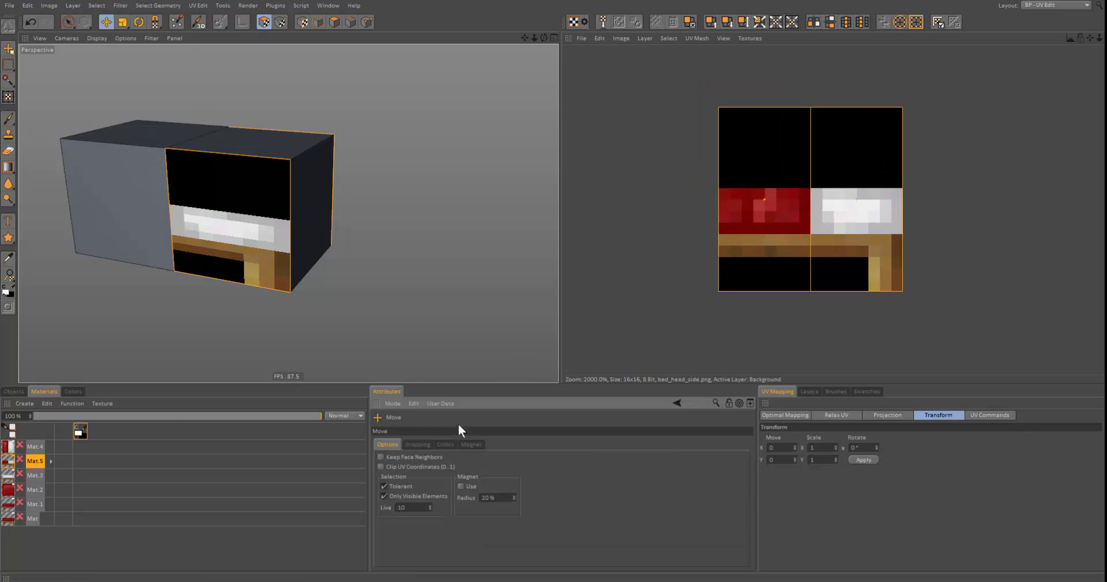
- Stretch the front face's UVs with Non-Uniform Scale to fill the bed_head_side image
click(416, 445)
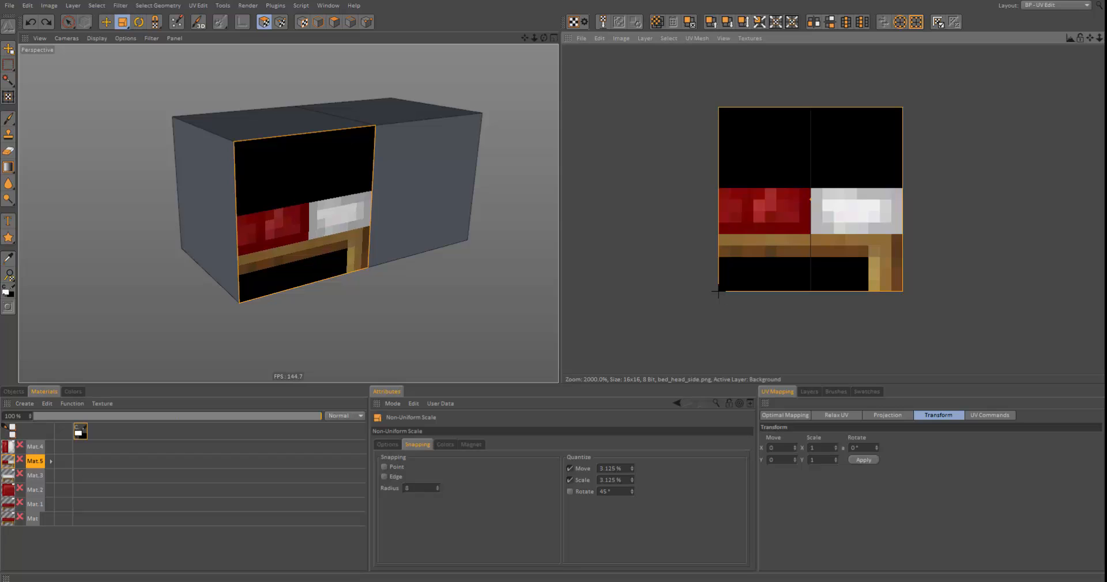
drag(325, 204, 381, 264)
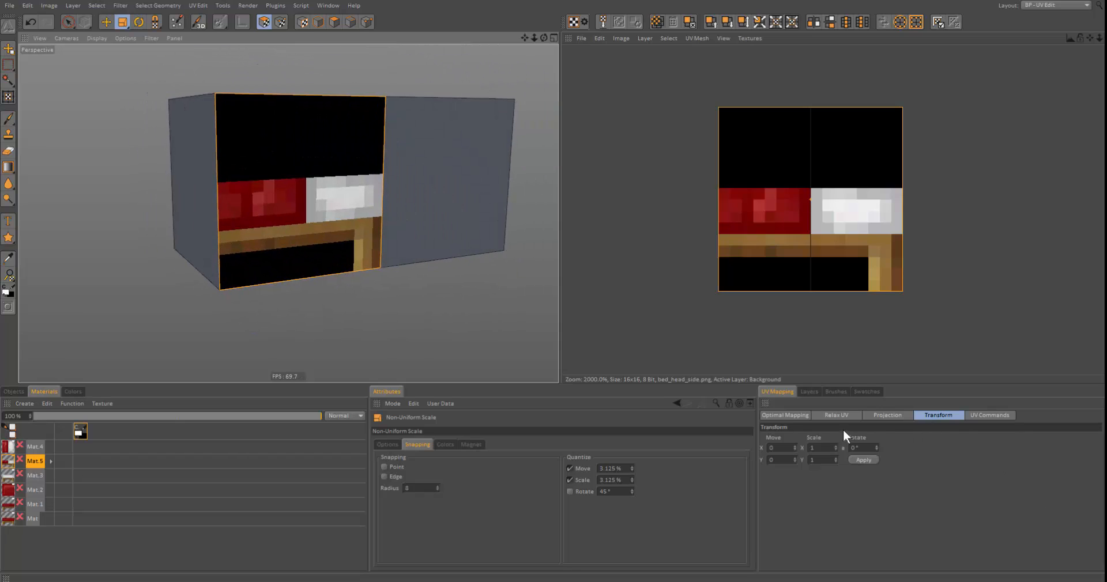
click(808, 391)
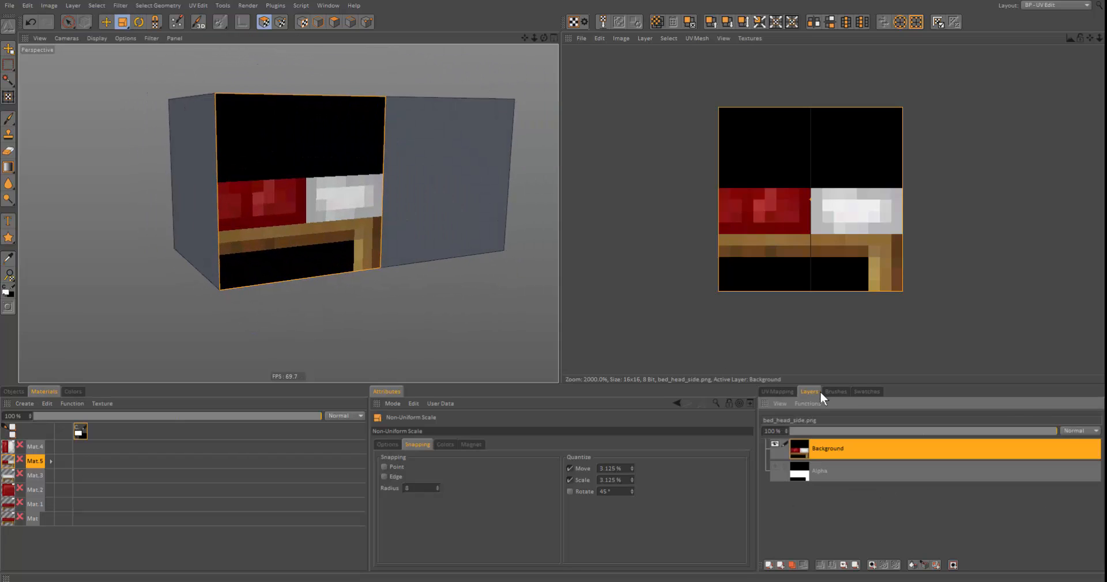
click(776, 392)
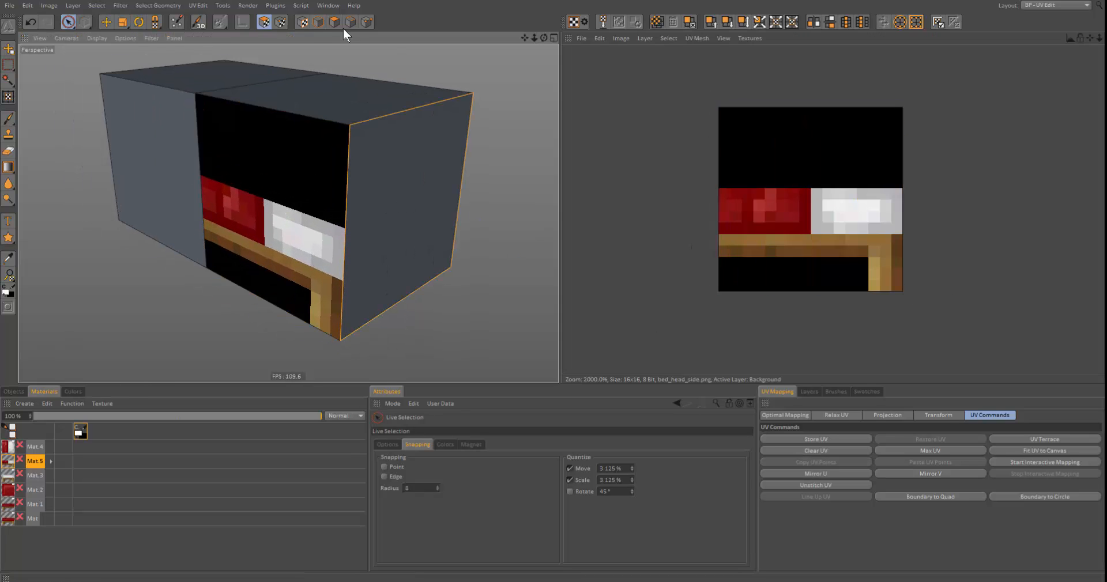
- Select the box's top face under the Mat.3 tag and orbit to the front
click(333, 22)
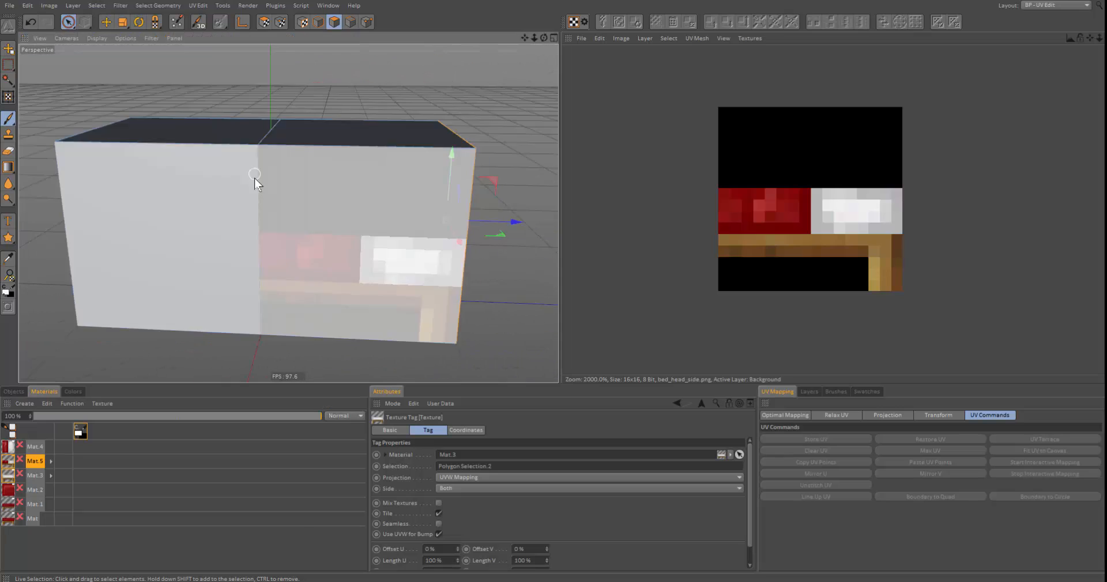
drag(255, 174, 332, 74)
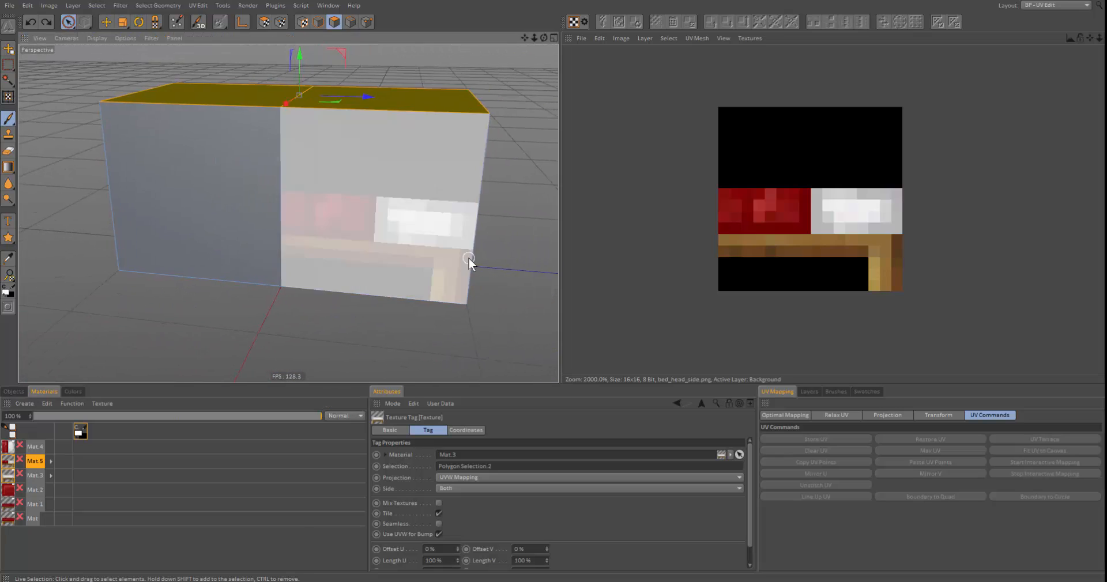
drag(469, 265, 314, 99)
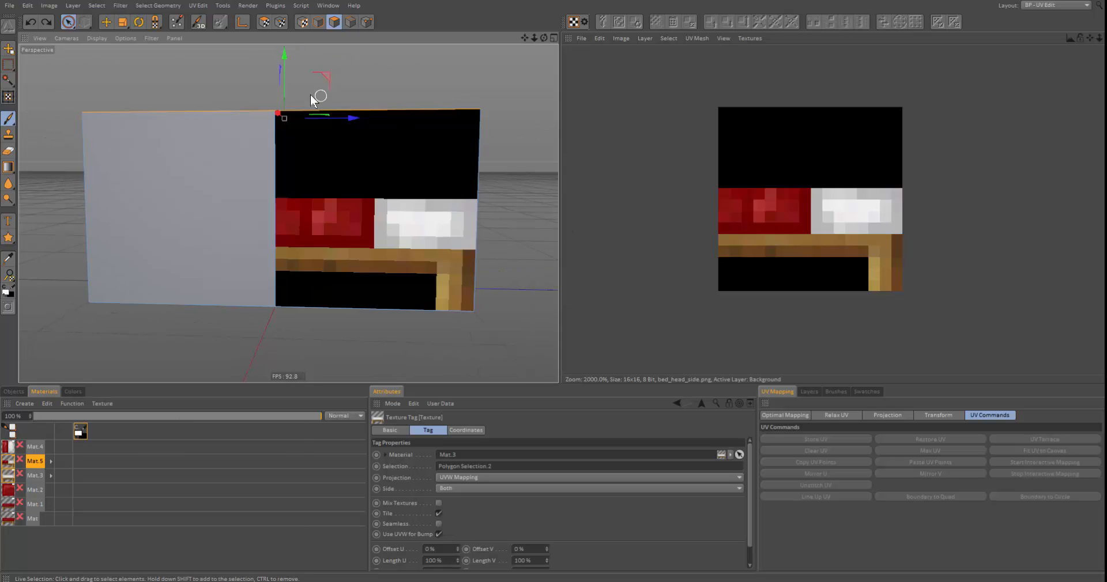
click(1054, 5)
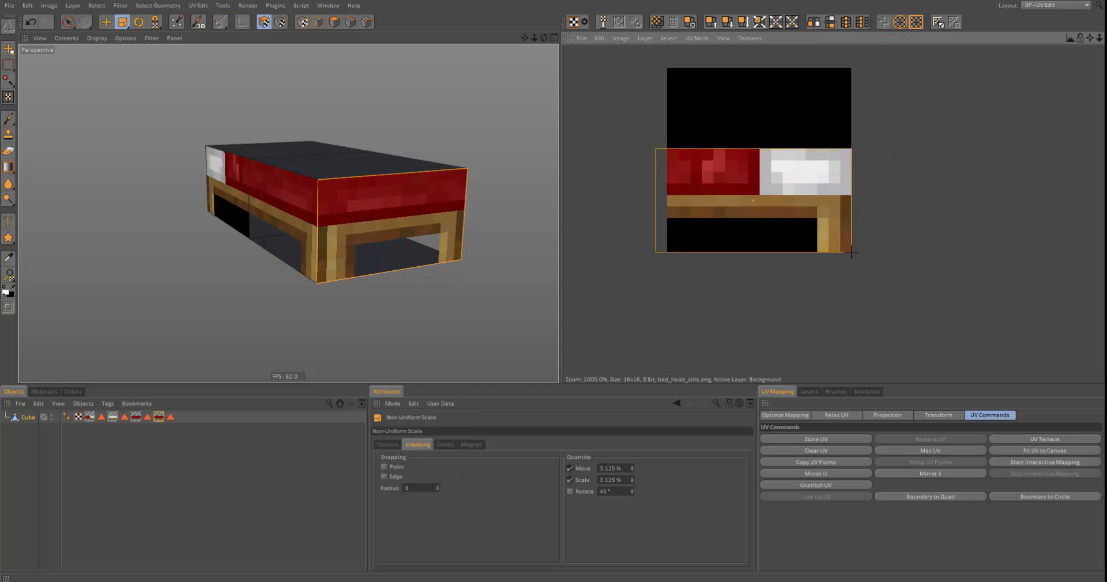
- Rotate the top polygons' UVs 90° so the blanket and pillow run lengthwise
click(44, 391)
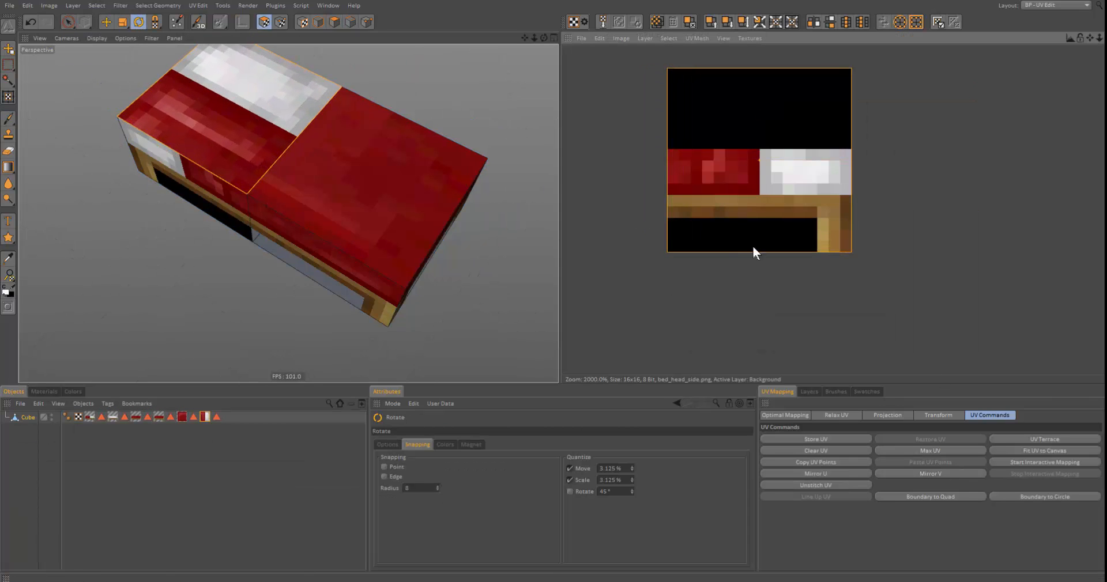
click(204, 416)
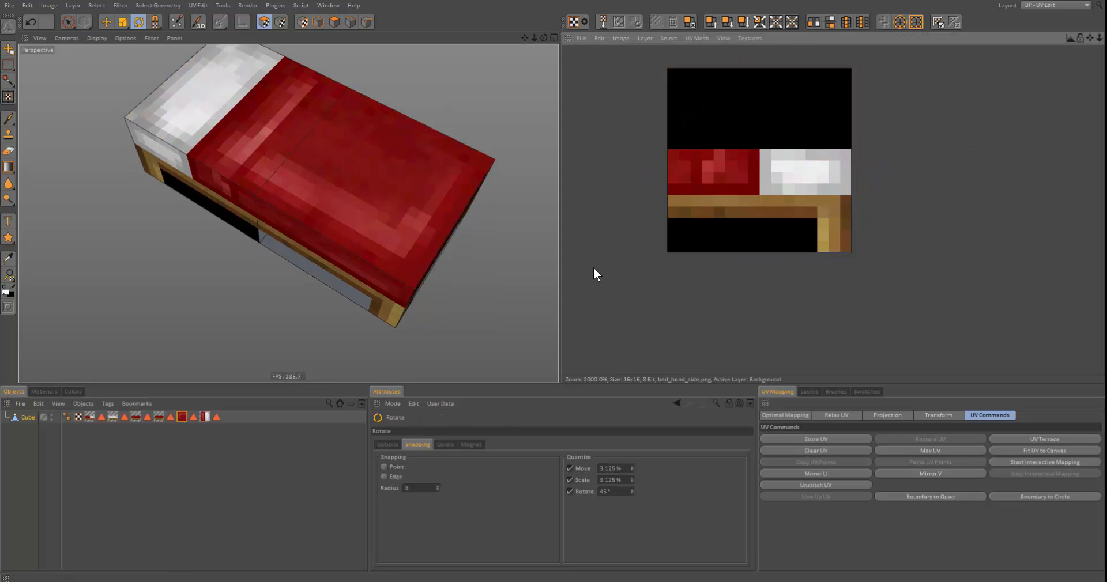
click(1055, 5)
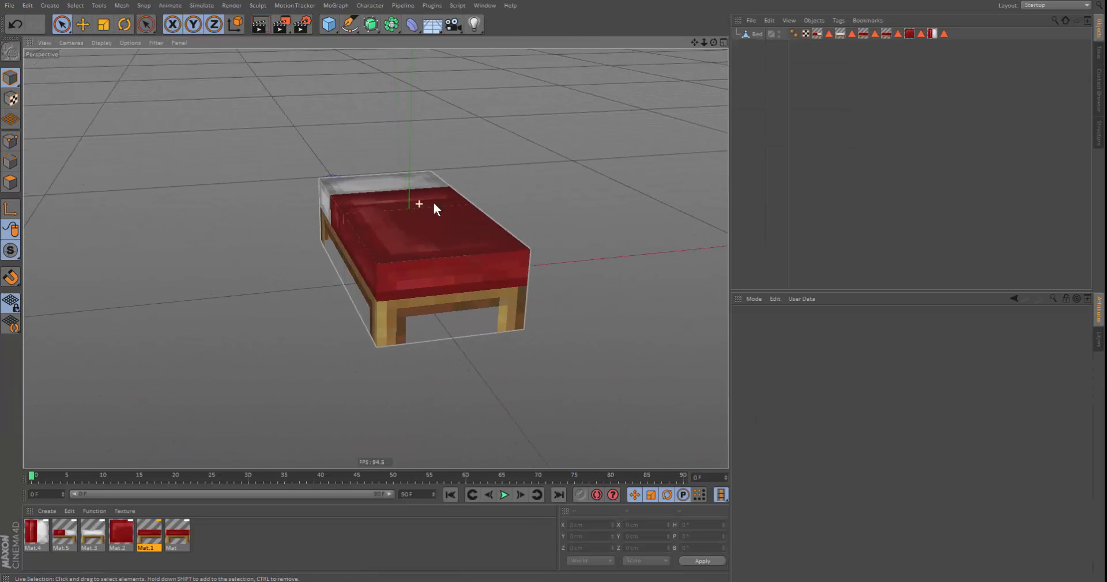
- Orbit around the finished bed to inspect its side, pillow end and long side
drag(434, 211, 434, 219)
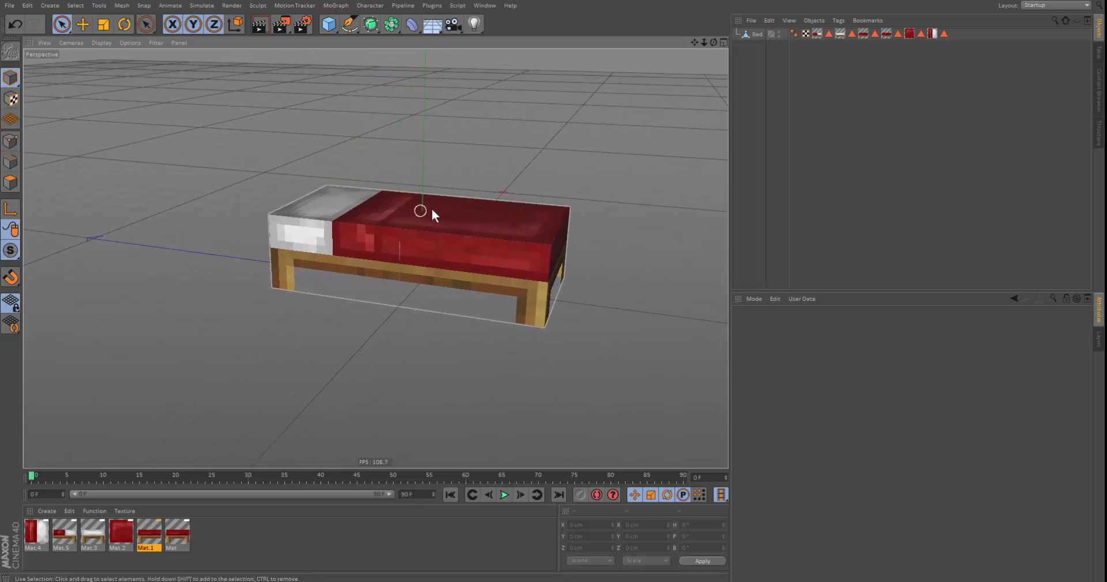
drag(420, 210, 500, 213)
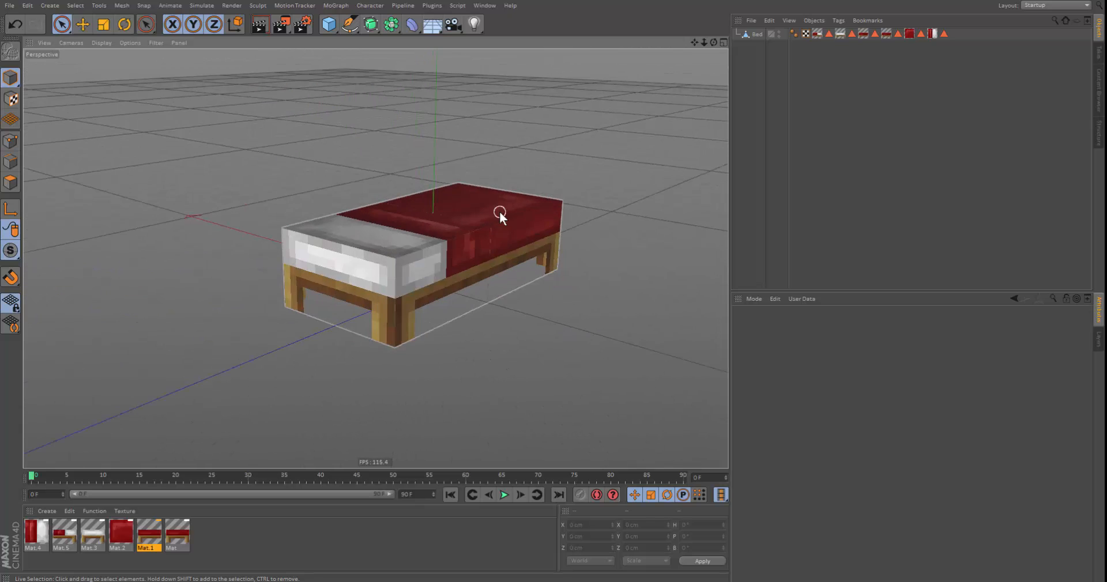
drag(500, 218, 456, 224)
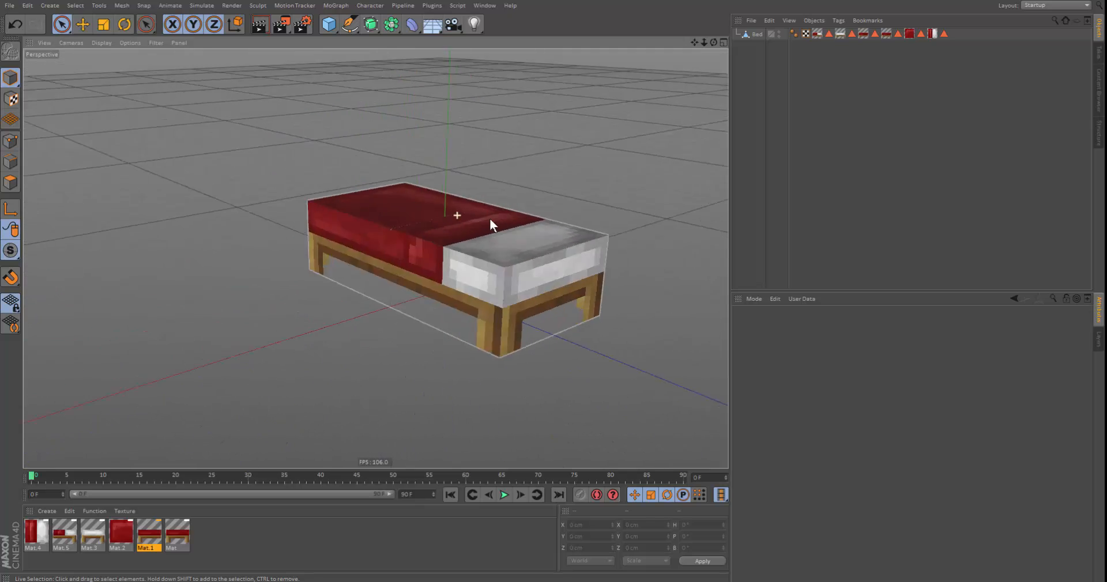
drag(457, 215, 441, 219)
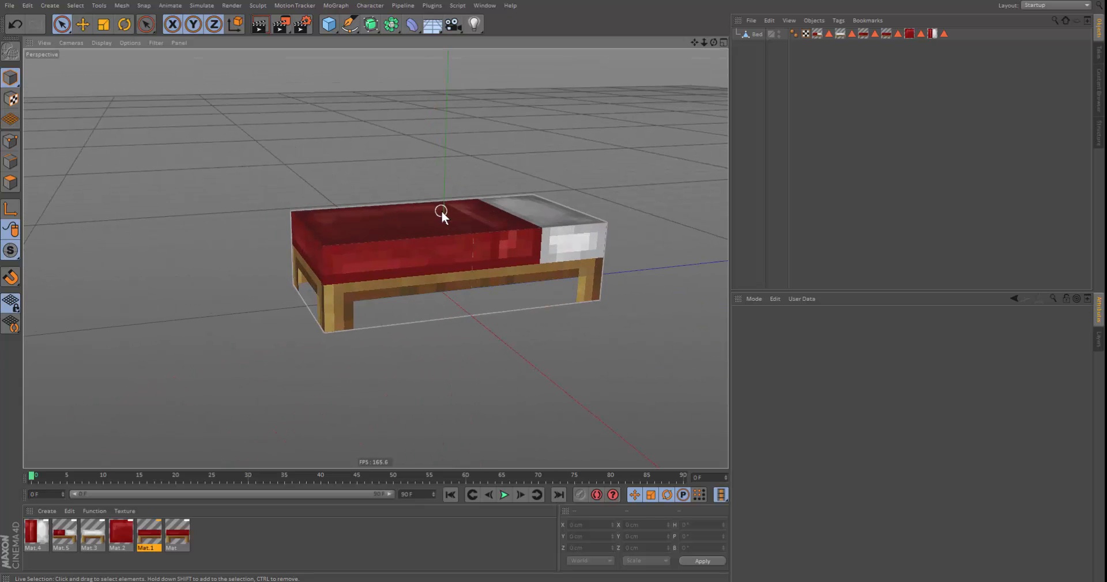
mouse_move(440, 246)
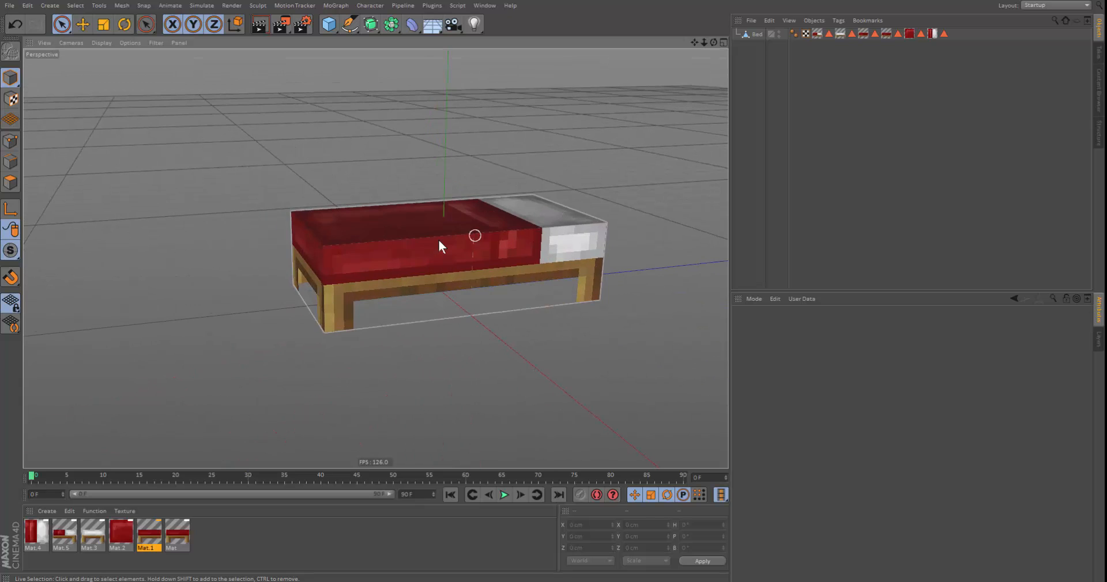